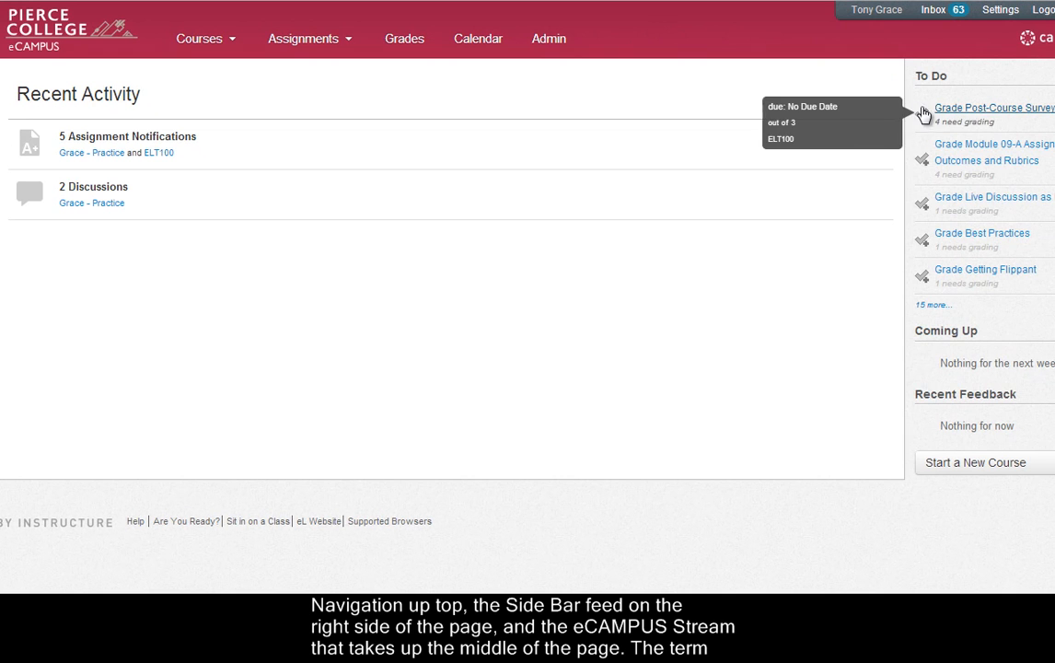
mouse_move(926, 272)
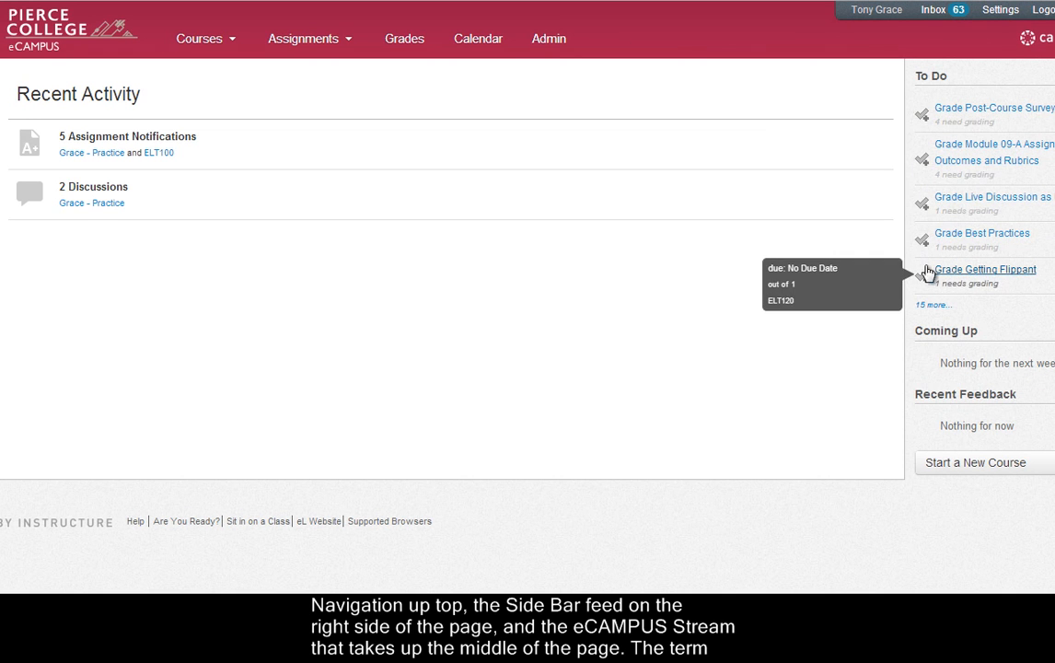
mouse_move(847, 310)
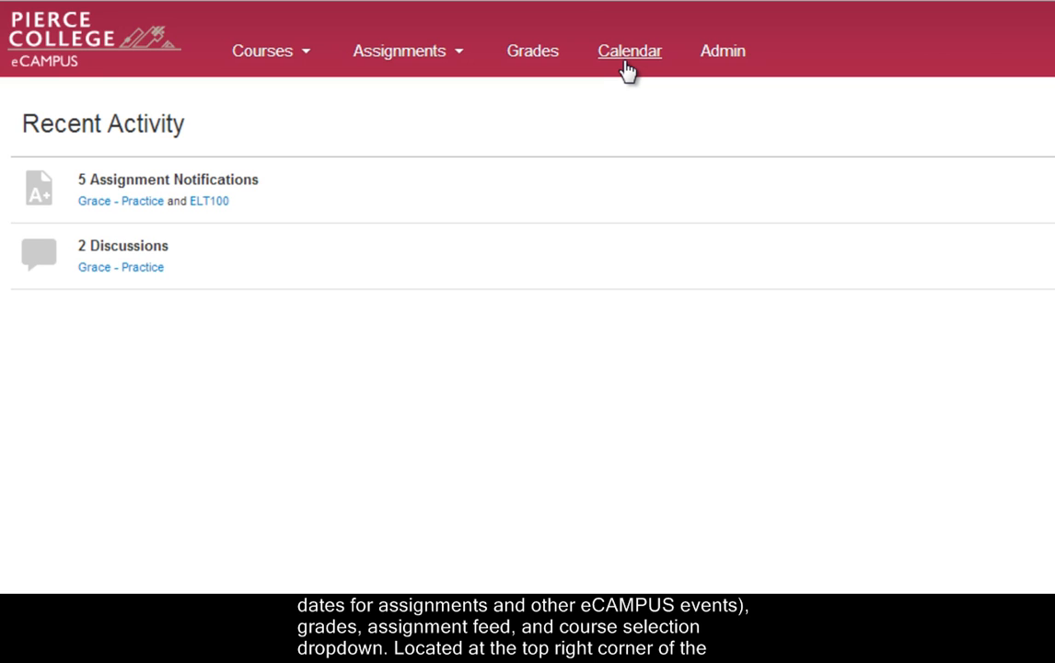
mouse_move(532, 51)
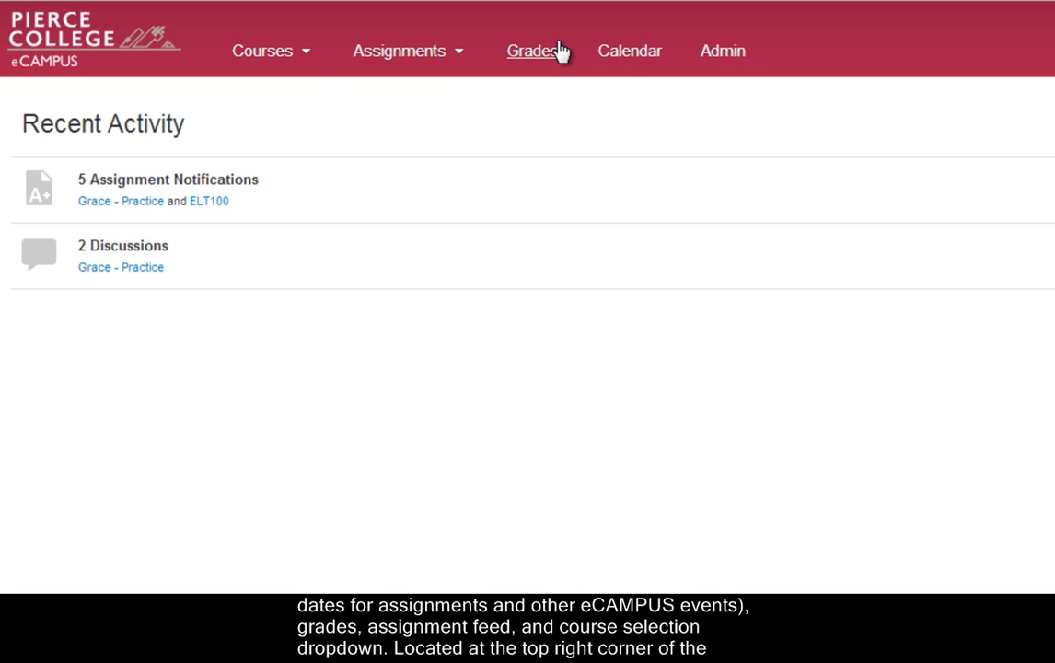
- Check assignments to grade, then open Tony Grace Practice Course from My Courses
left_click(398, 50)
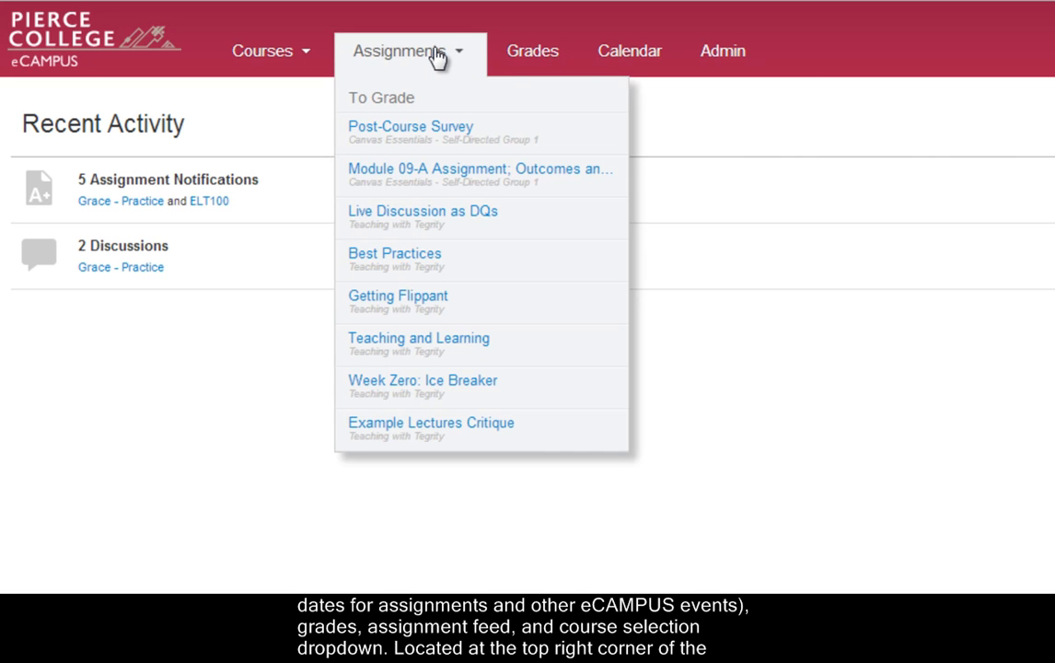
left_click(263, 51)
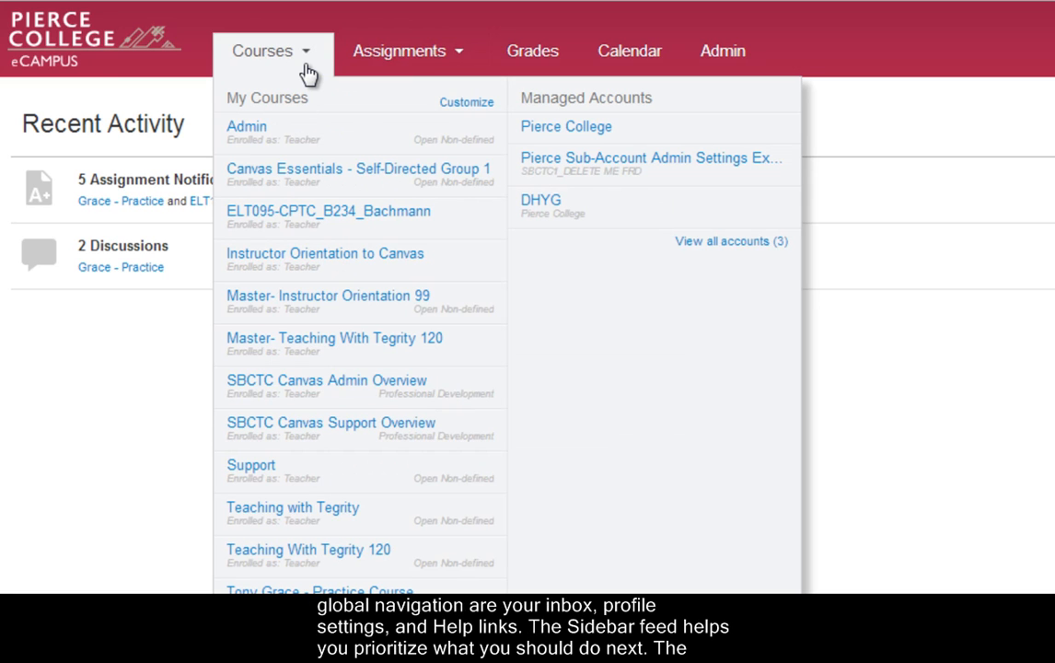
mouse_move(304, 74)
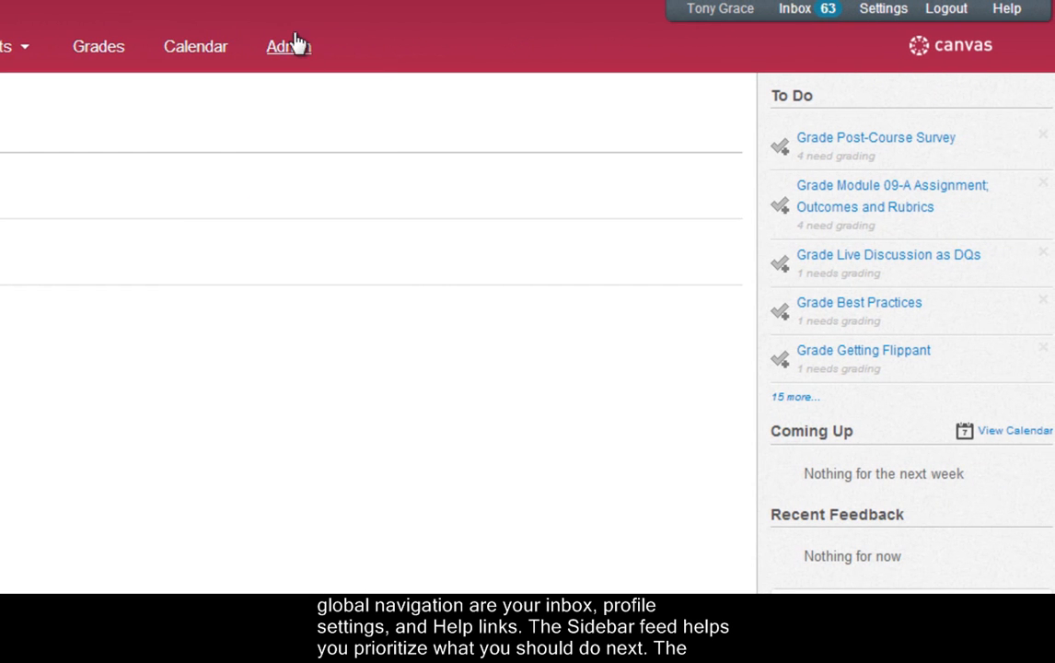
mouse_move(882, 8)
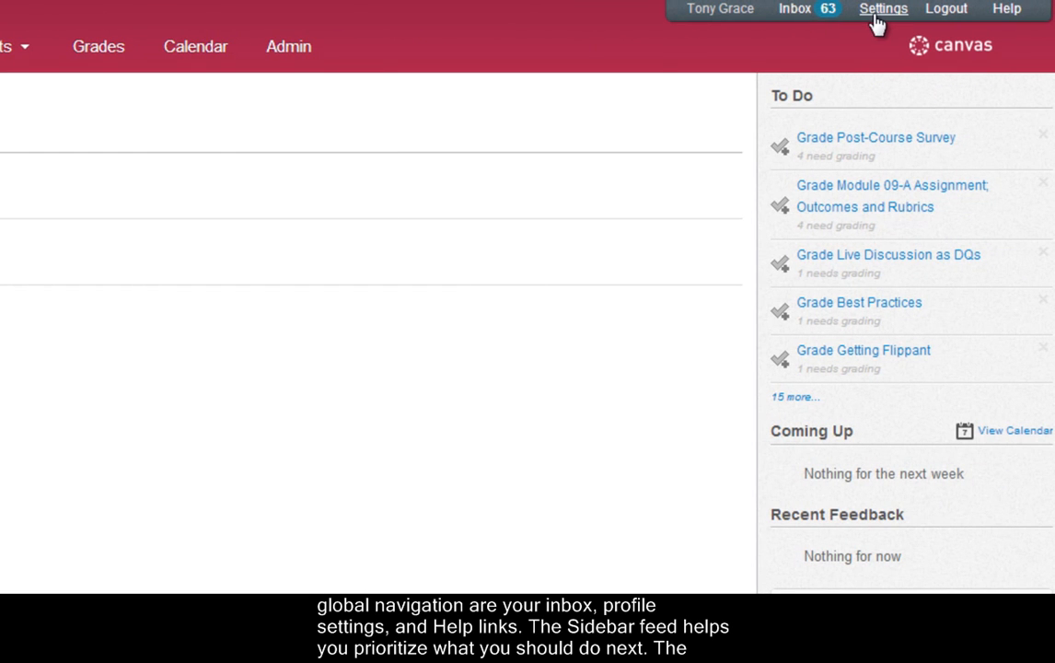
mouse_move(947, 8)
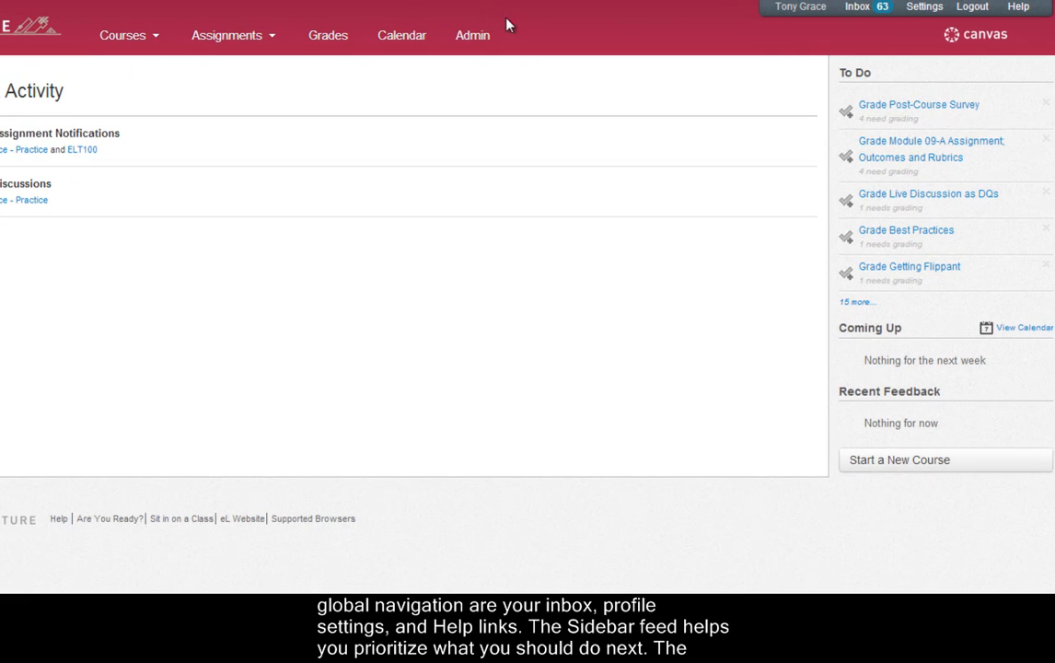
mouse_move(645, 36)
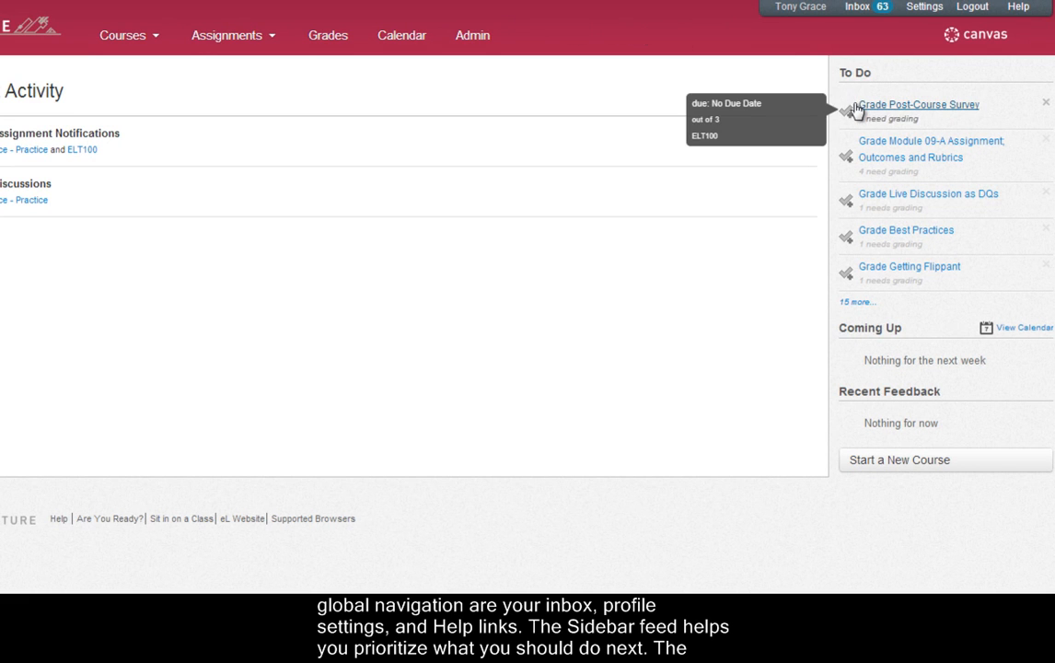
mouse_move(686, 230)
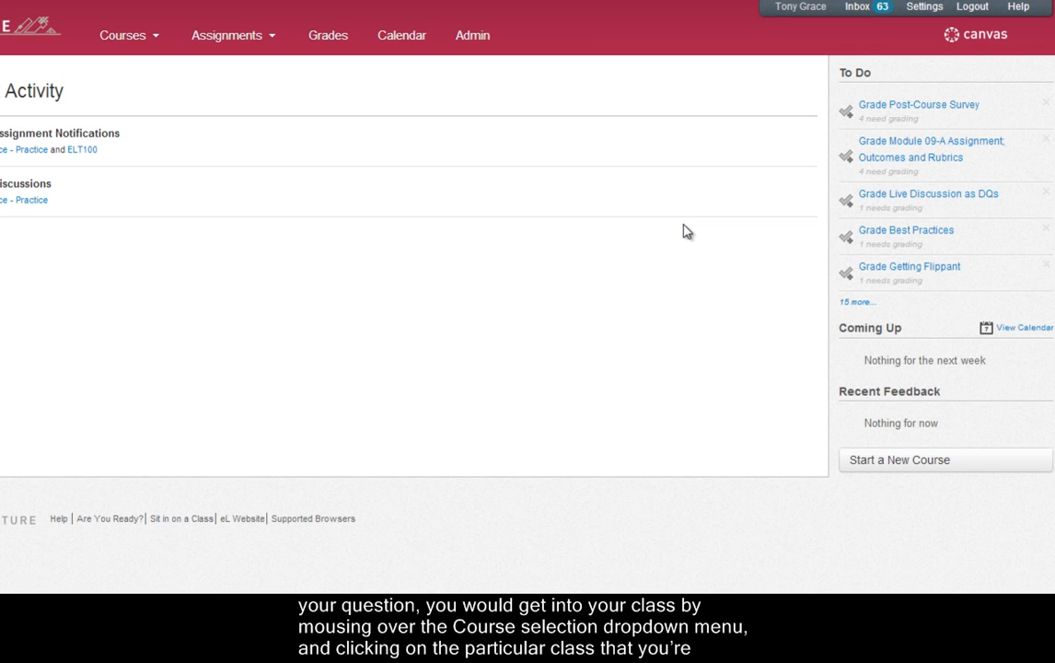
mouse_move(681, 232)
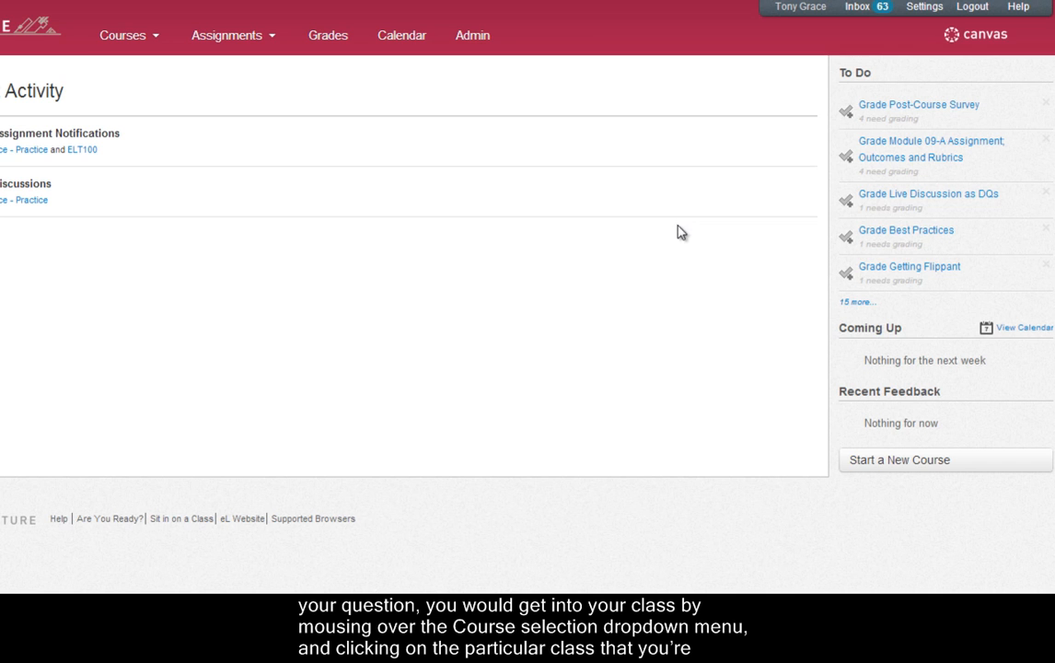
mouse_move(168, 77)
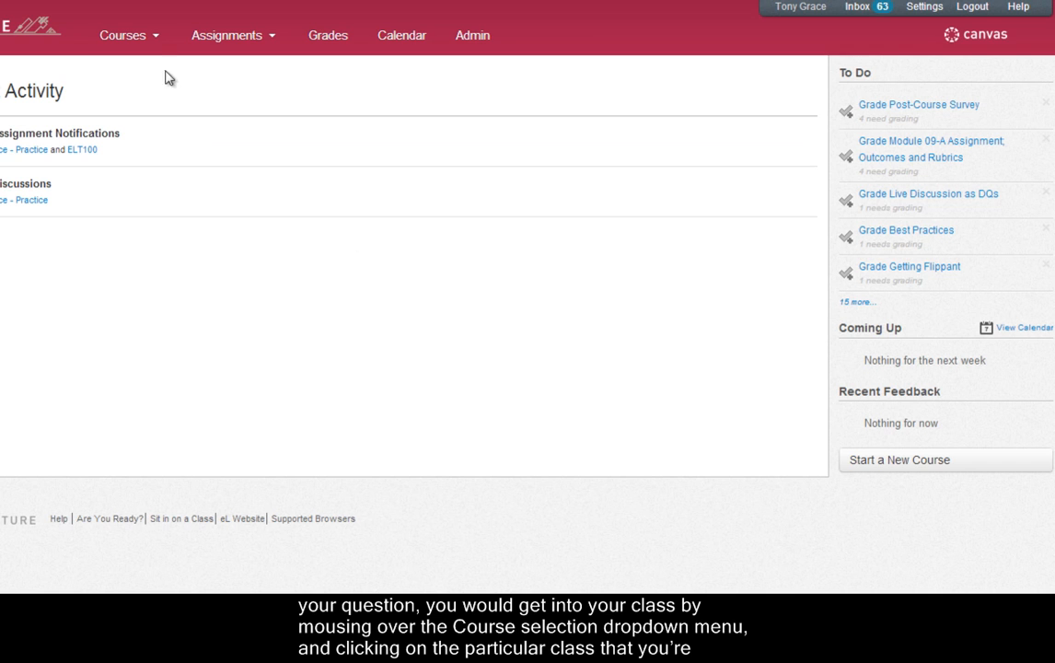
left_click(128, 35)
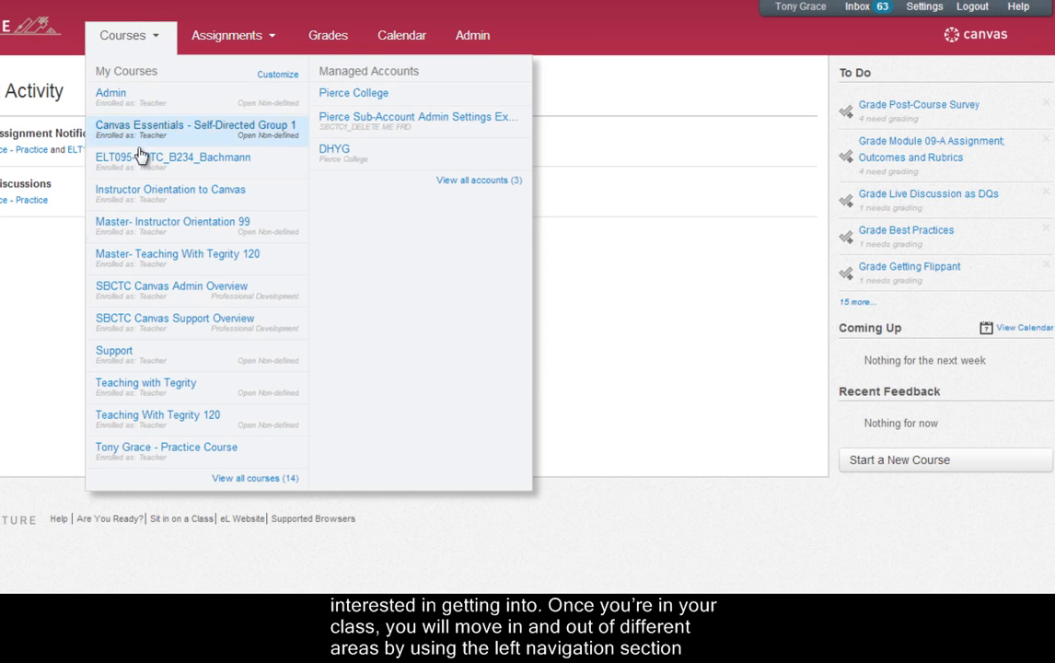
mouse_move(179, 453)
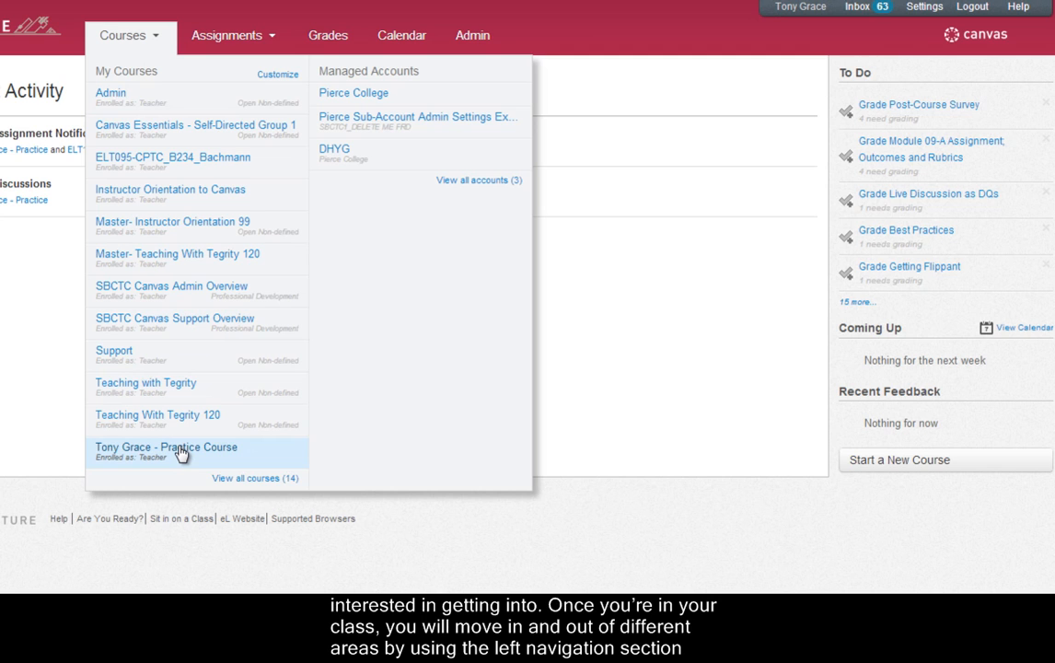
left_click(165, 447)
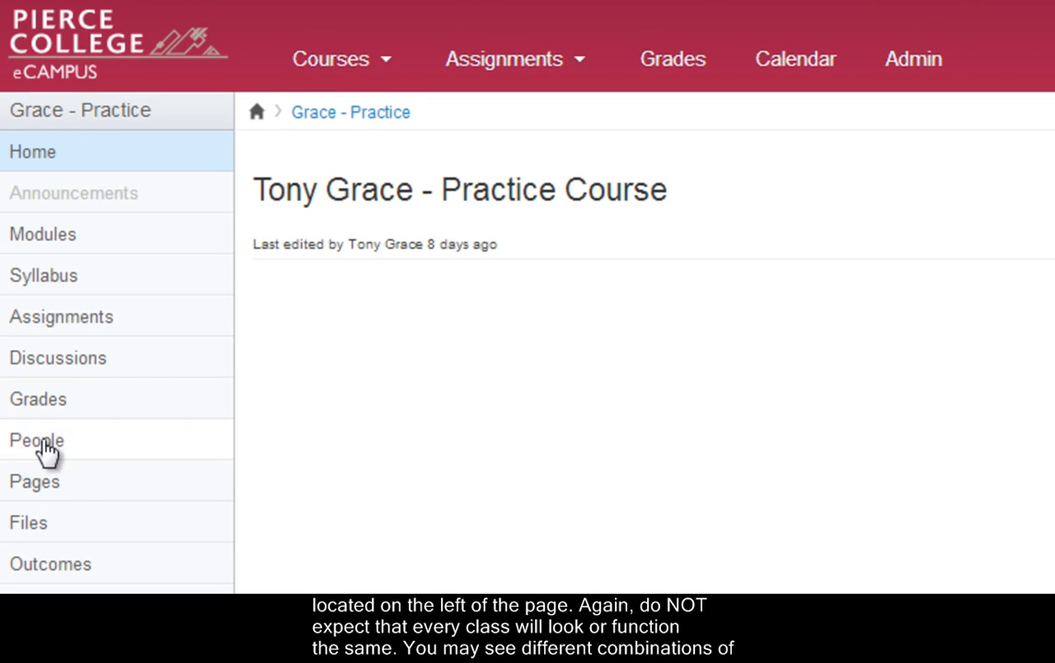
mouse_move(14, 556)
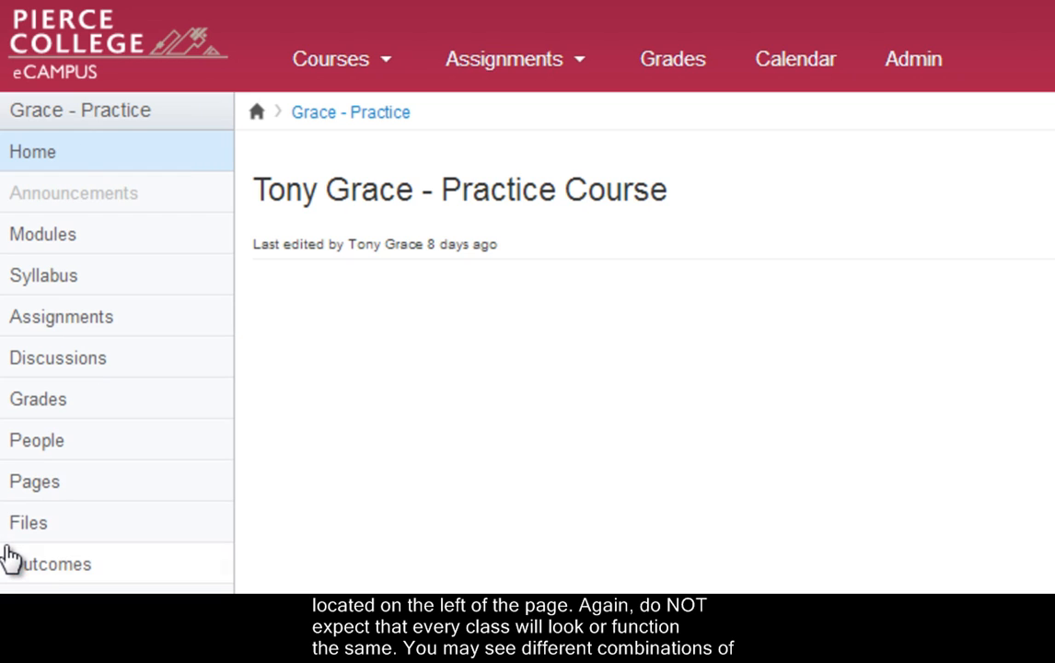
mouse_move(48, 560)
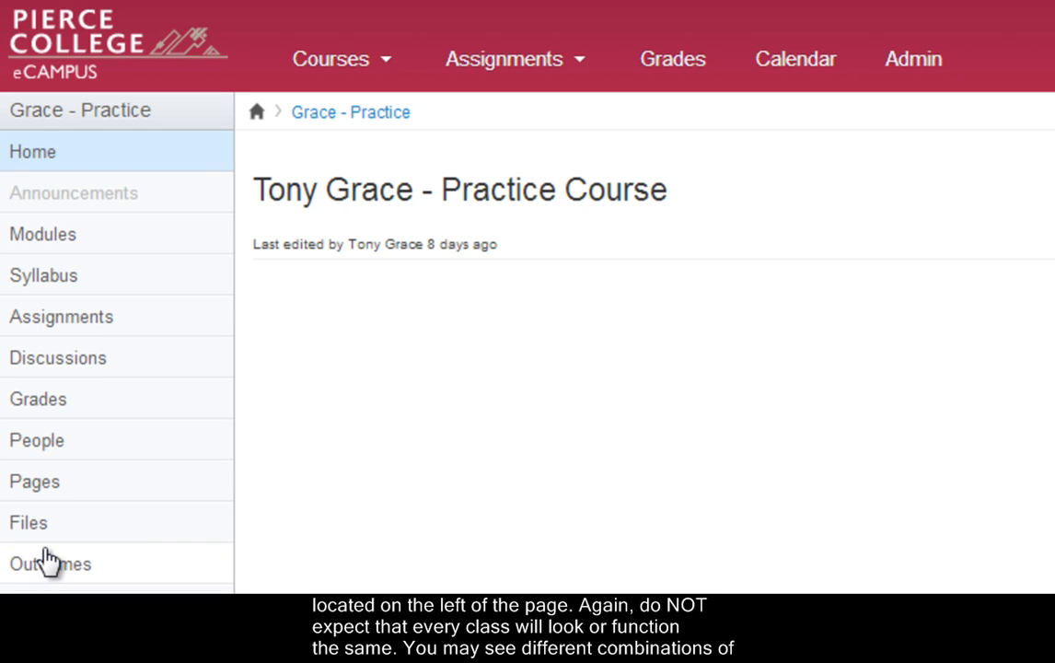